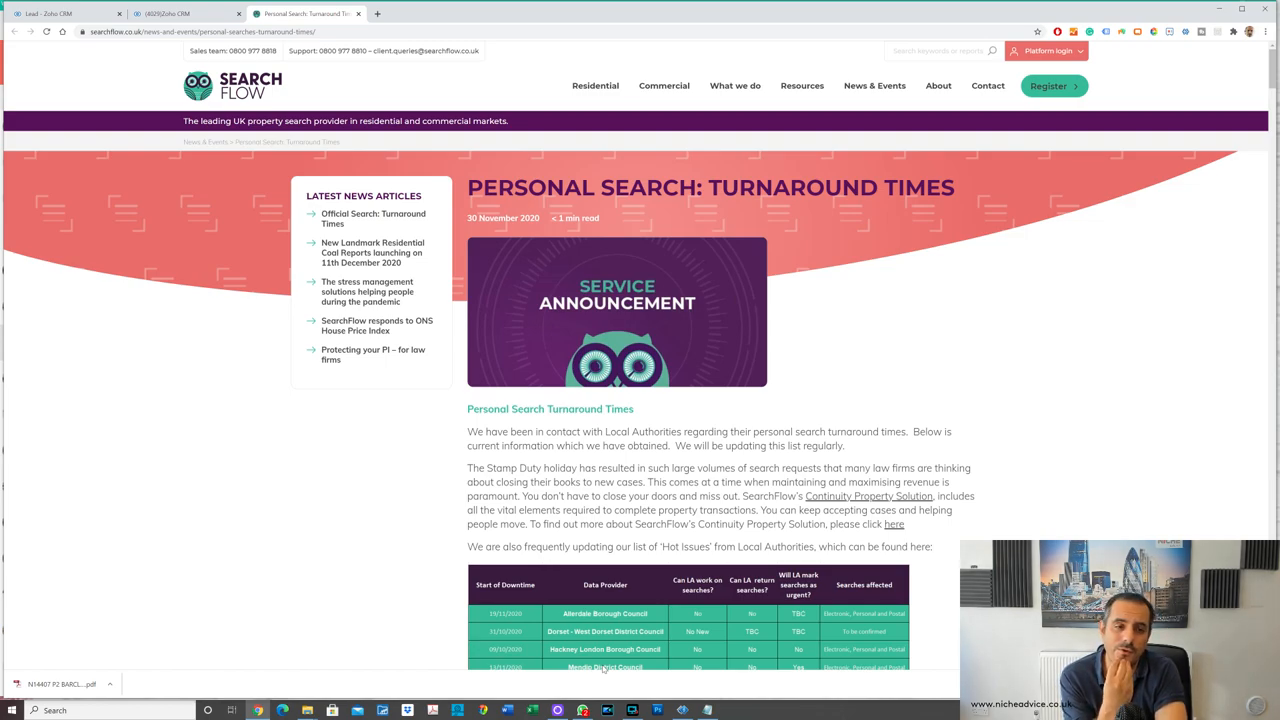
{"action": "mouse_move", "coordinate": [580, 691]}
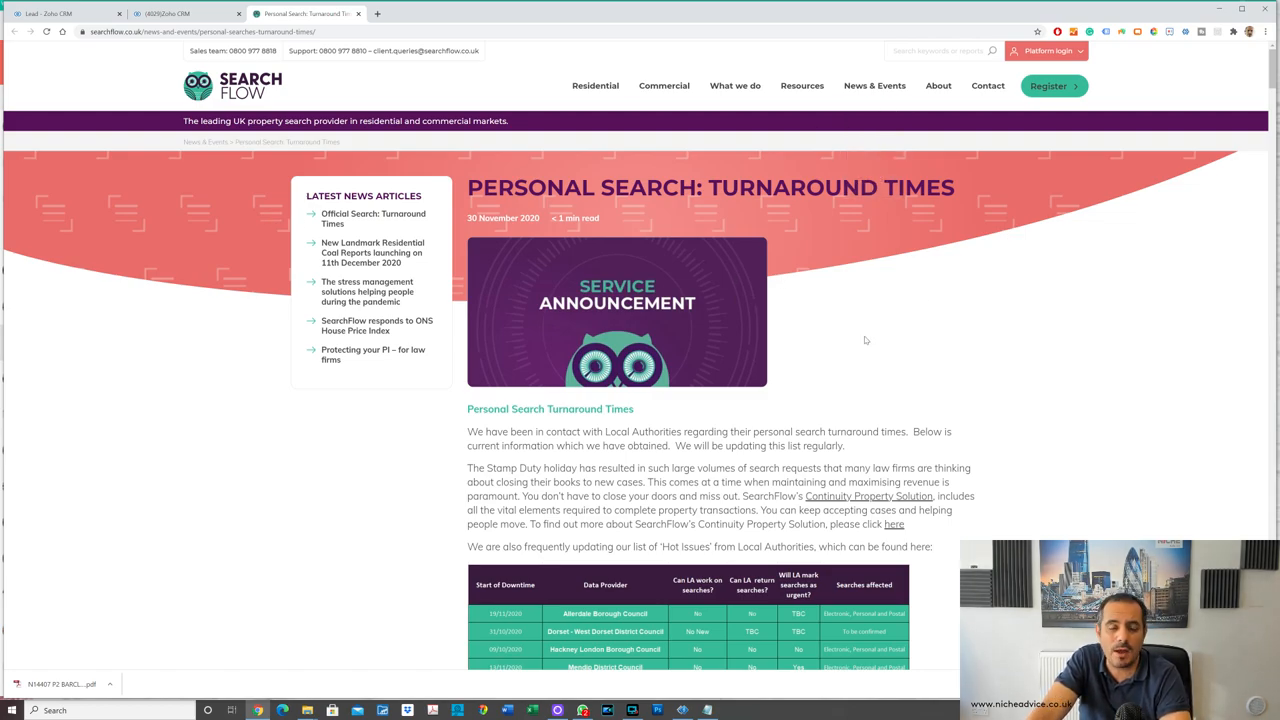
Step: Scroll past the hot issues table to the Personal Searches council list
{"action": "scroll", "scroll_direction": "down", "scroll_amount": 3}
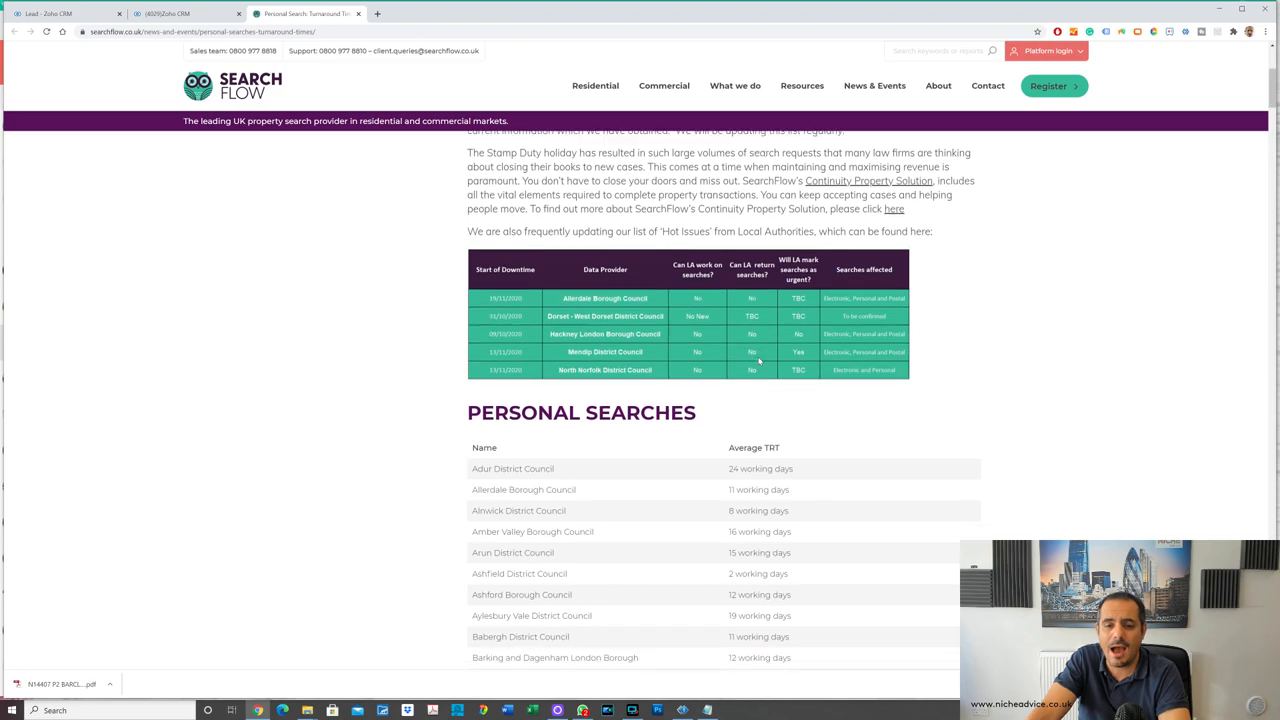
Step: Scroll the council table from the B councils down through Eden to Hambleton
{"action": "scroll", "scroll_direction": "down", "scroll_amount": 3}
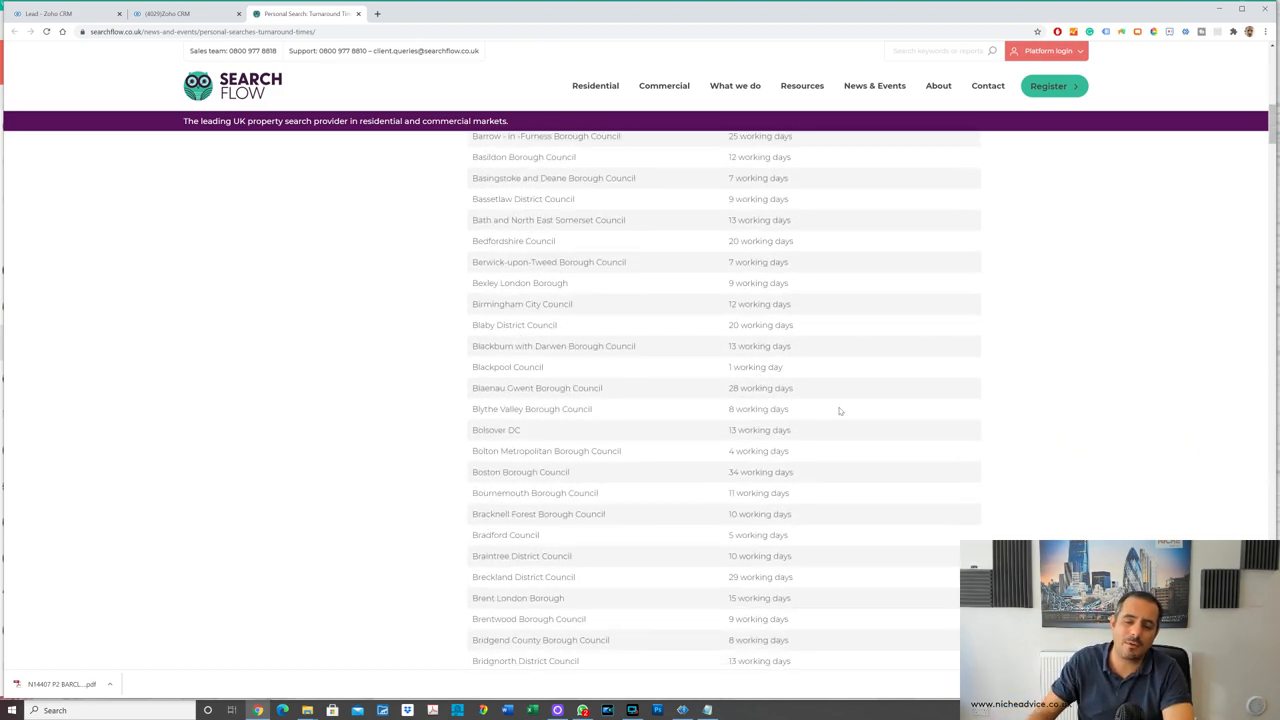
{"action": "mouse_move", "coordinate": [827, 420]}
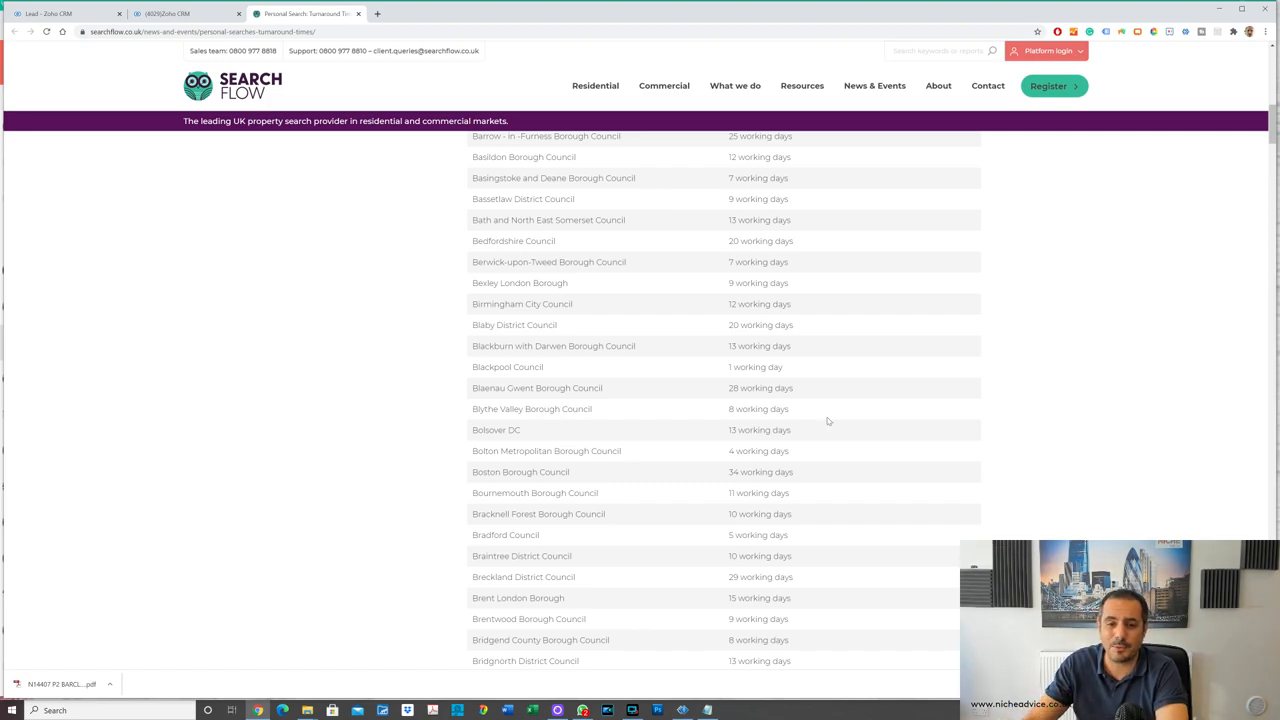
{"action": "mouse_move", "coordinate": [713, 525]}
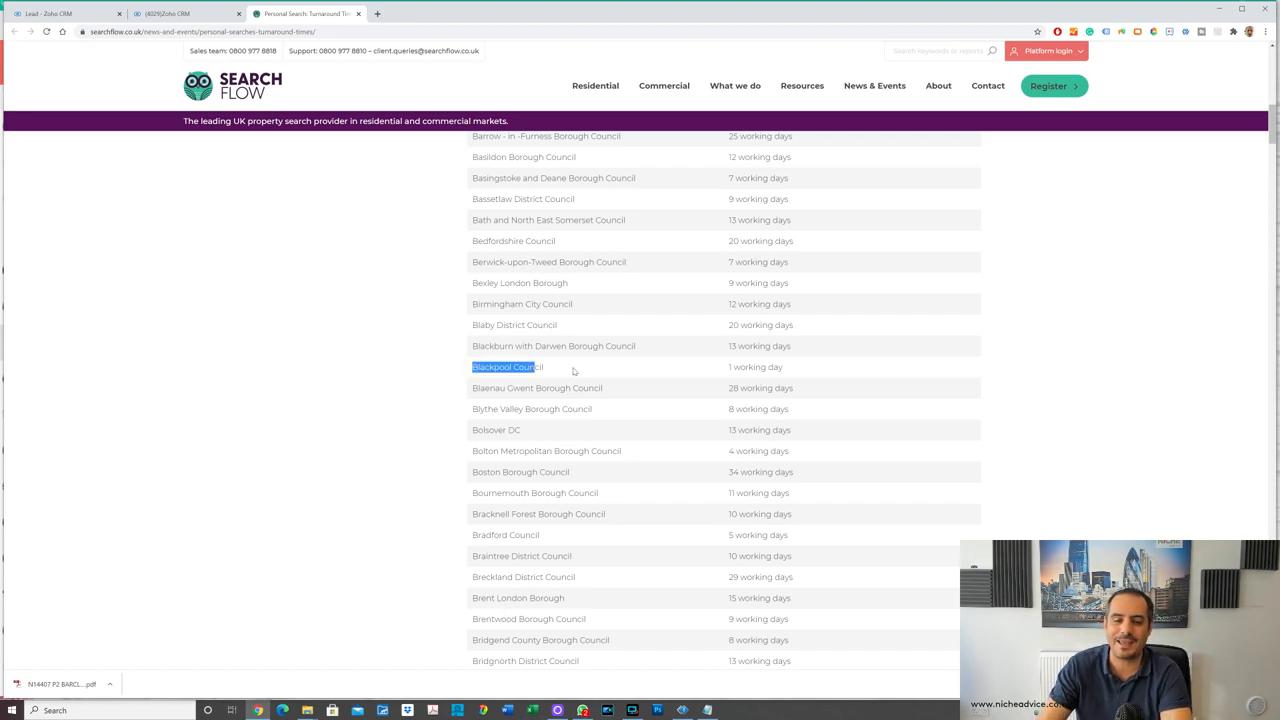
{"action": "scroll", "scroll_direction": "down", "scroll_amount": 3}
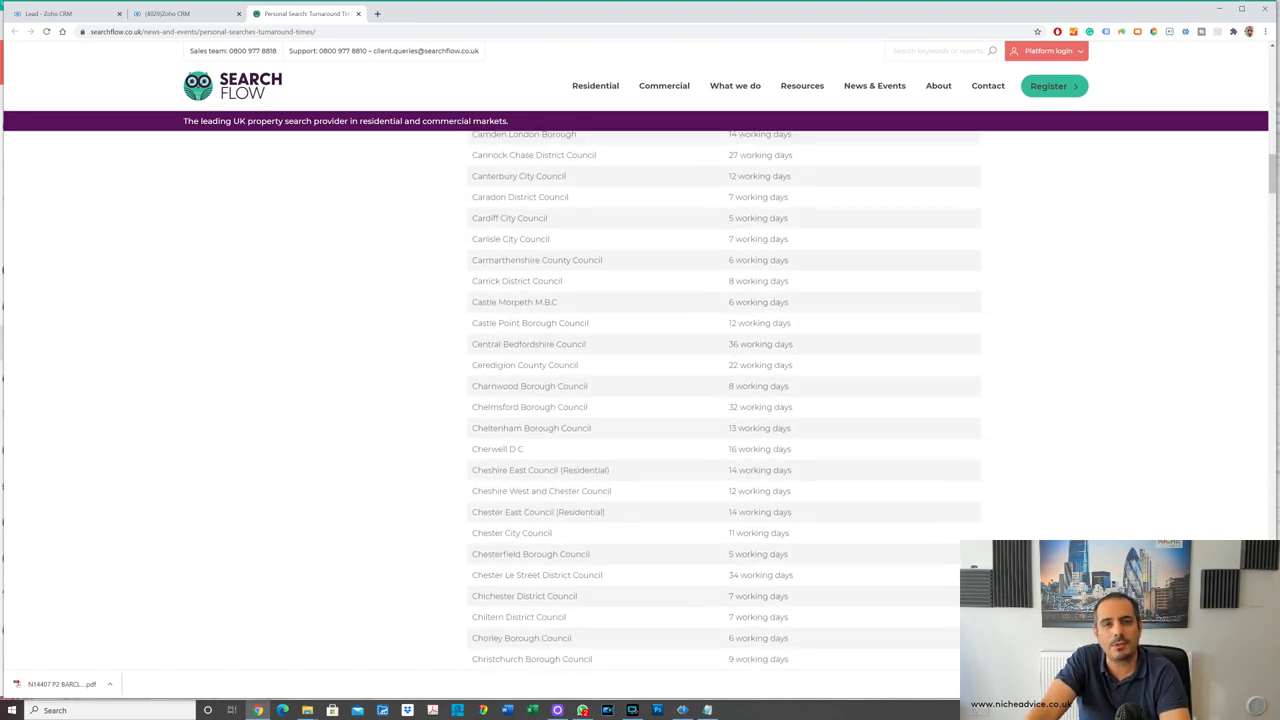
{"action": "scroll", "scroll_direction": "down", "scroll_amount": 3}
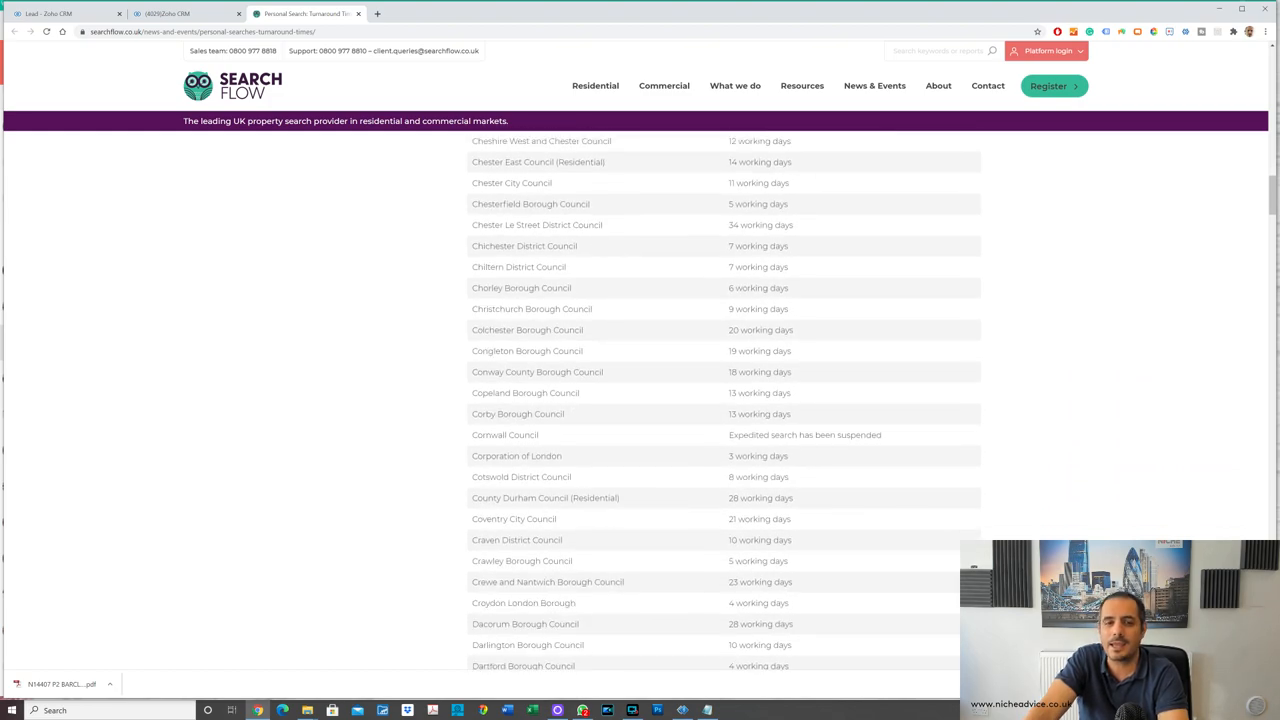
{"action": "scroll", "scroll_direction": "down", "scroll_amount": 3}
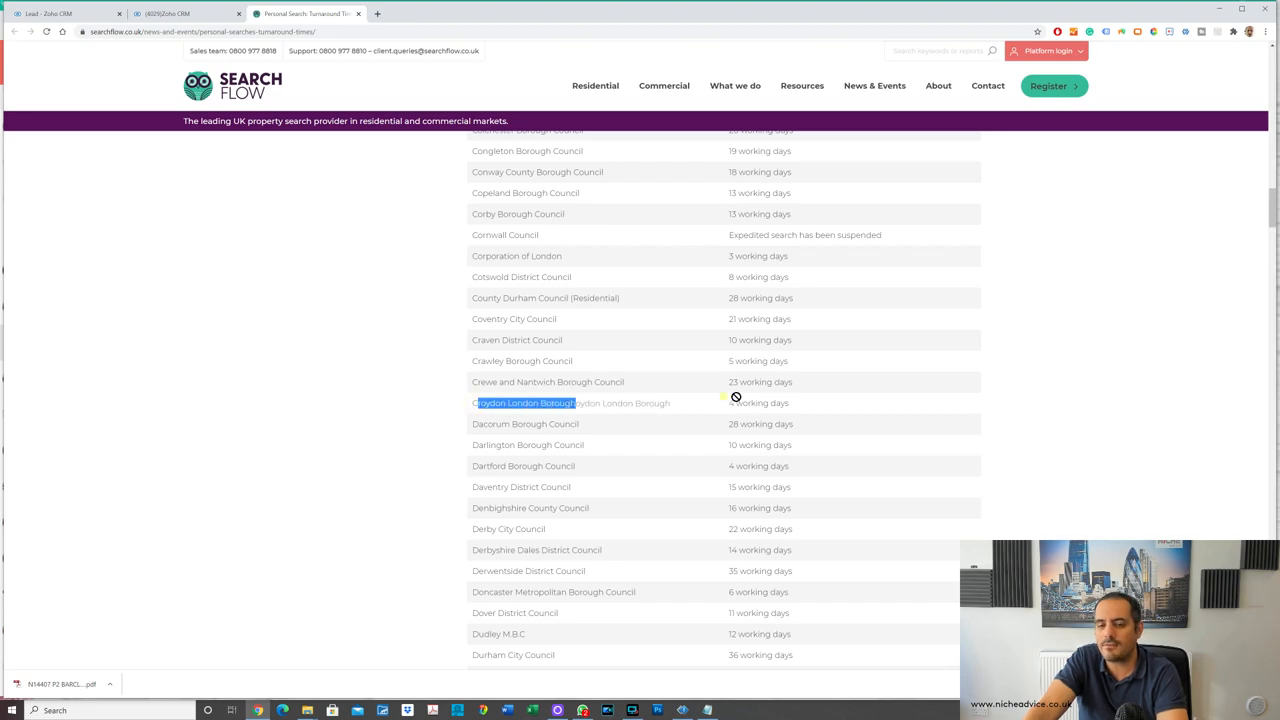
{"action": "scroll", "scroll_direction": "down", "scroll_amount": 3}
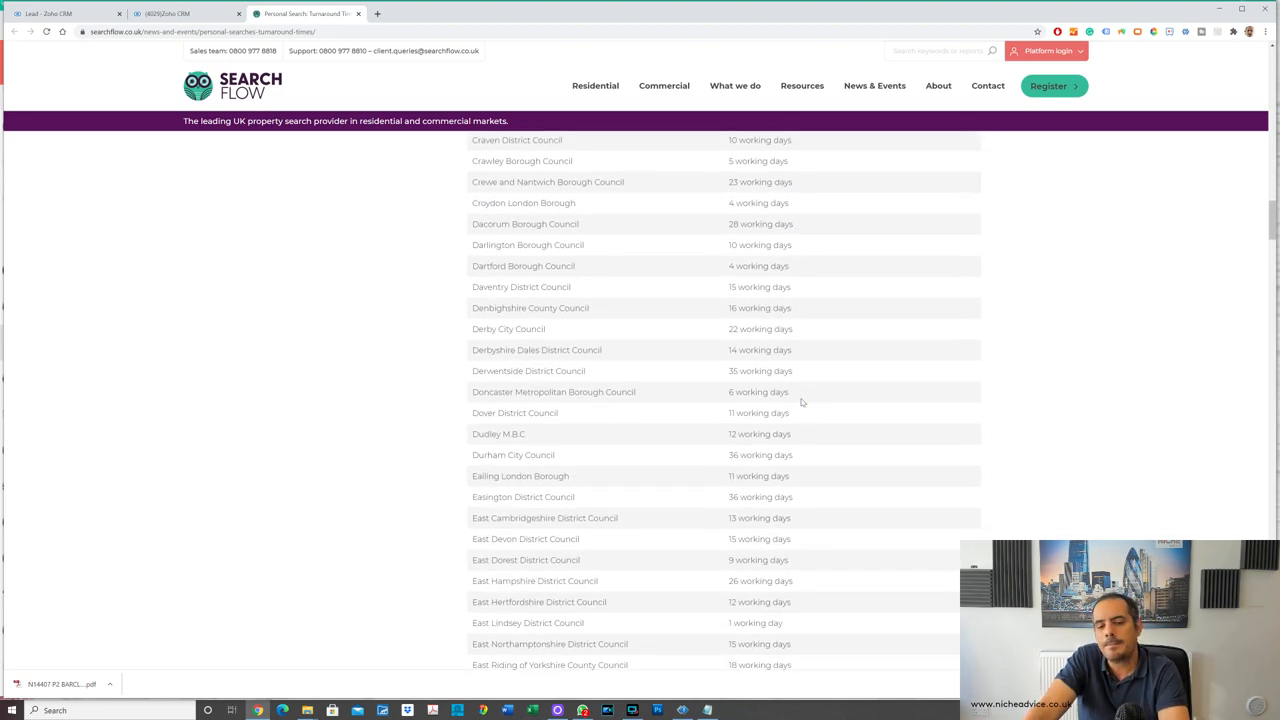
{"action": "scroll", "scroll_direction": "down", "scroll_amount": 3}
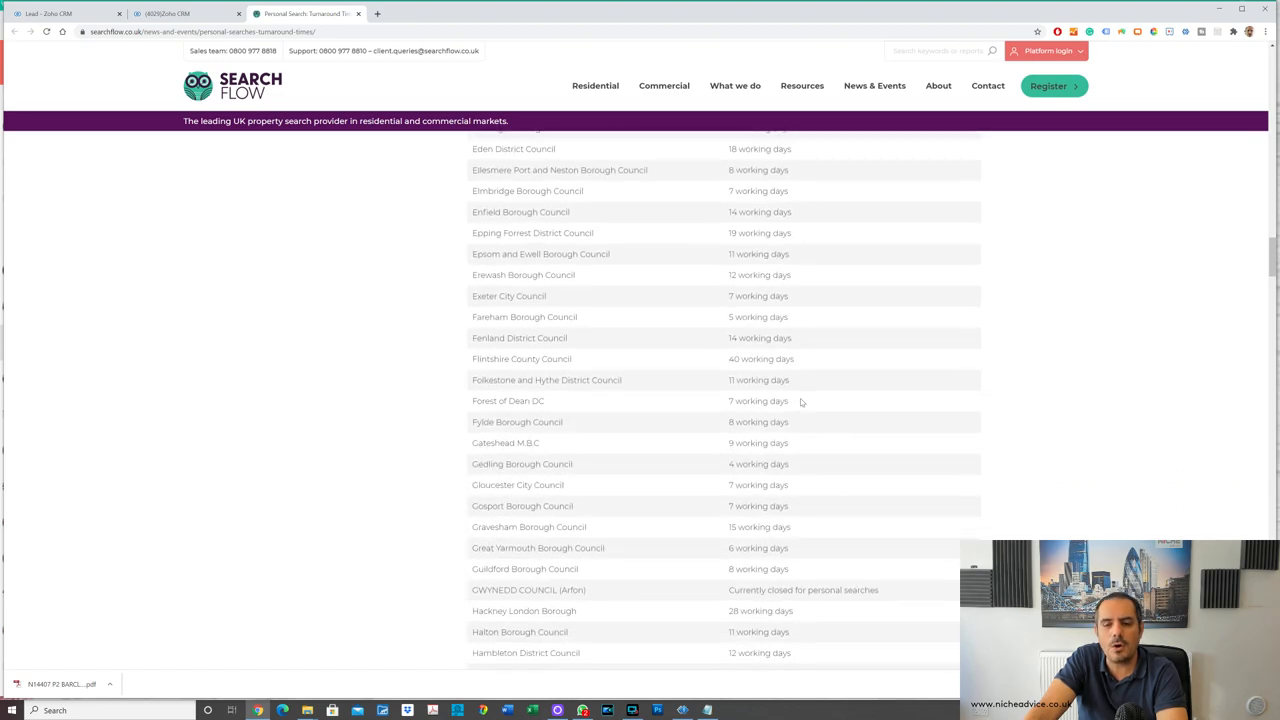
{"action": "scroll", "scroll_direction": "down", "scroll_amount": 3}
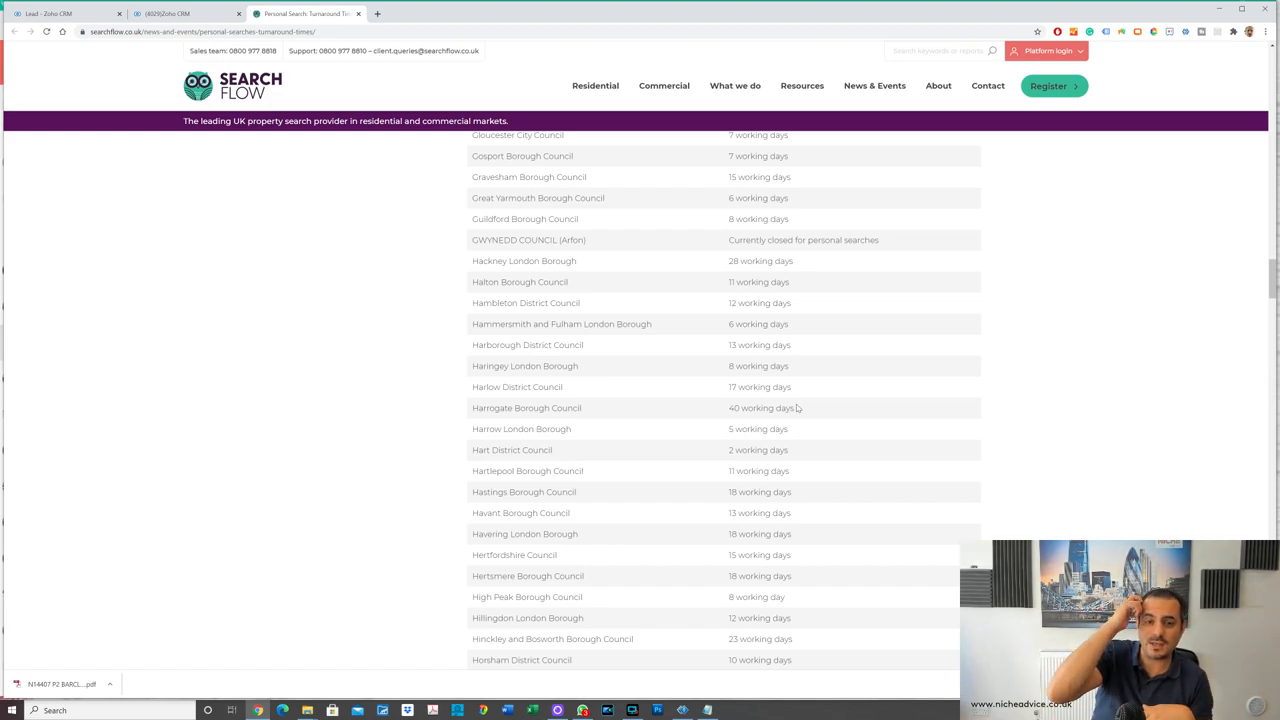
{"action": "mouse_move", "coordinate": [617, 453]}
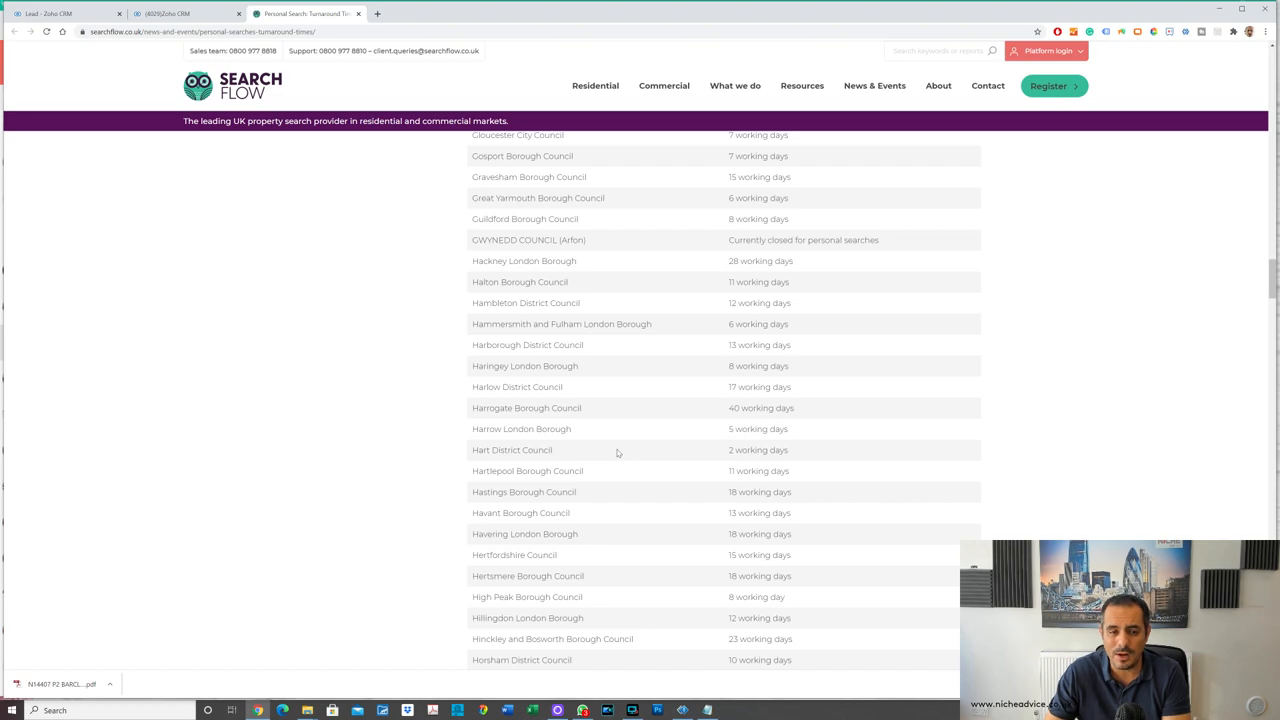
Step: Highlight Hammersmith and Fulham's '6 working days' and Harrogate Borough Council
{"action": "double_click", "coordinate": [757, 323]}
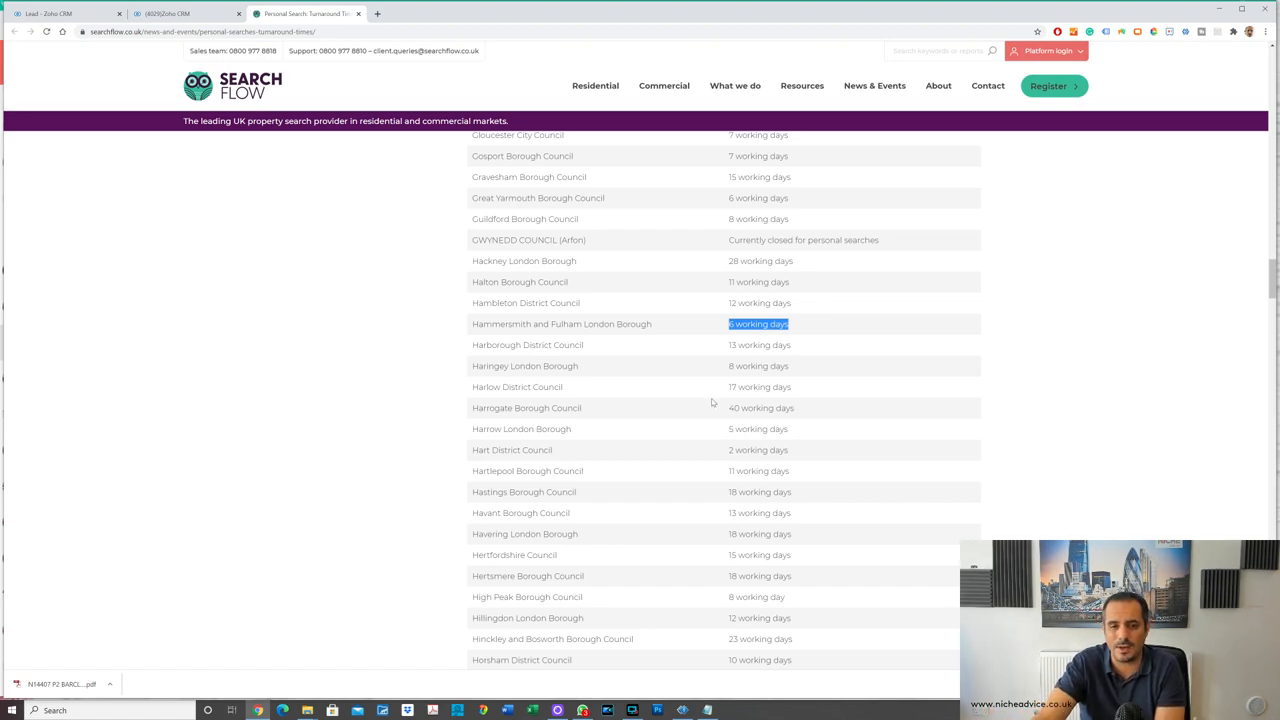
{"action": "double_click", "coordinate": [524, 408]}
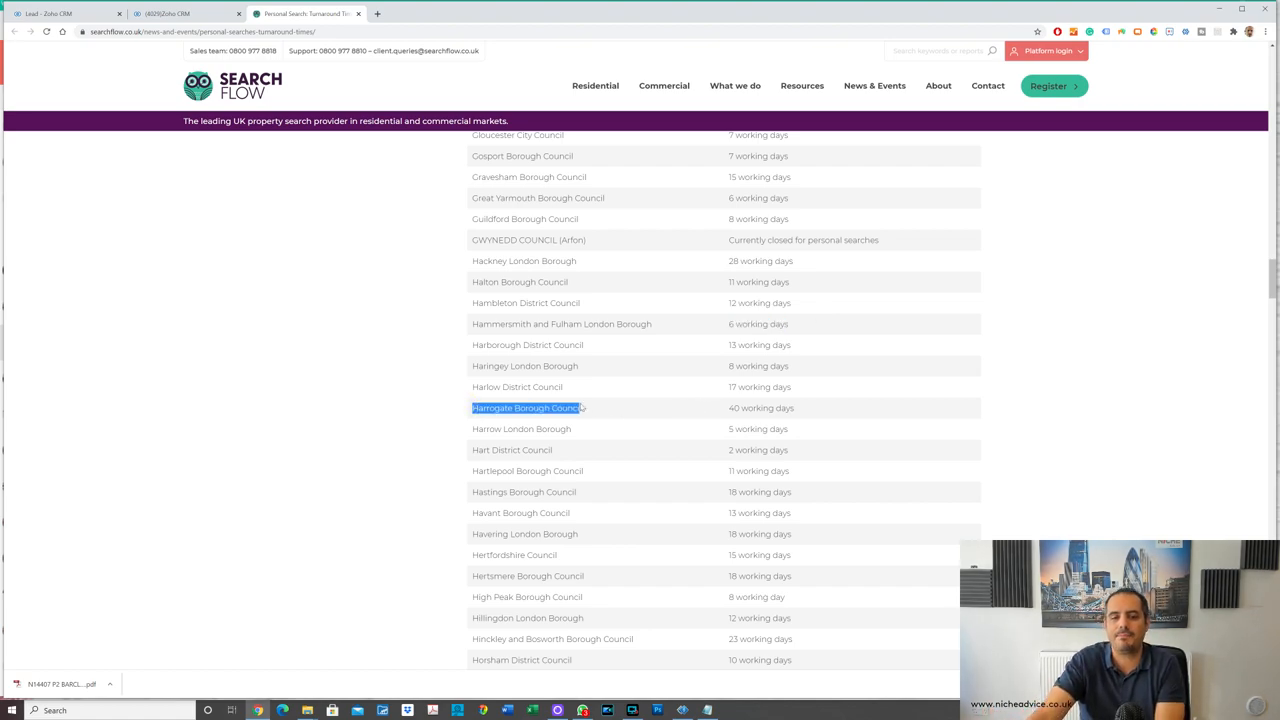